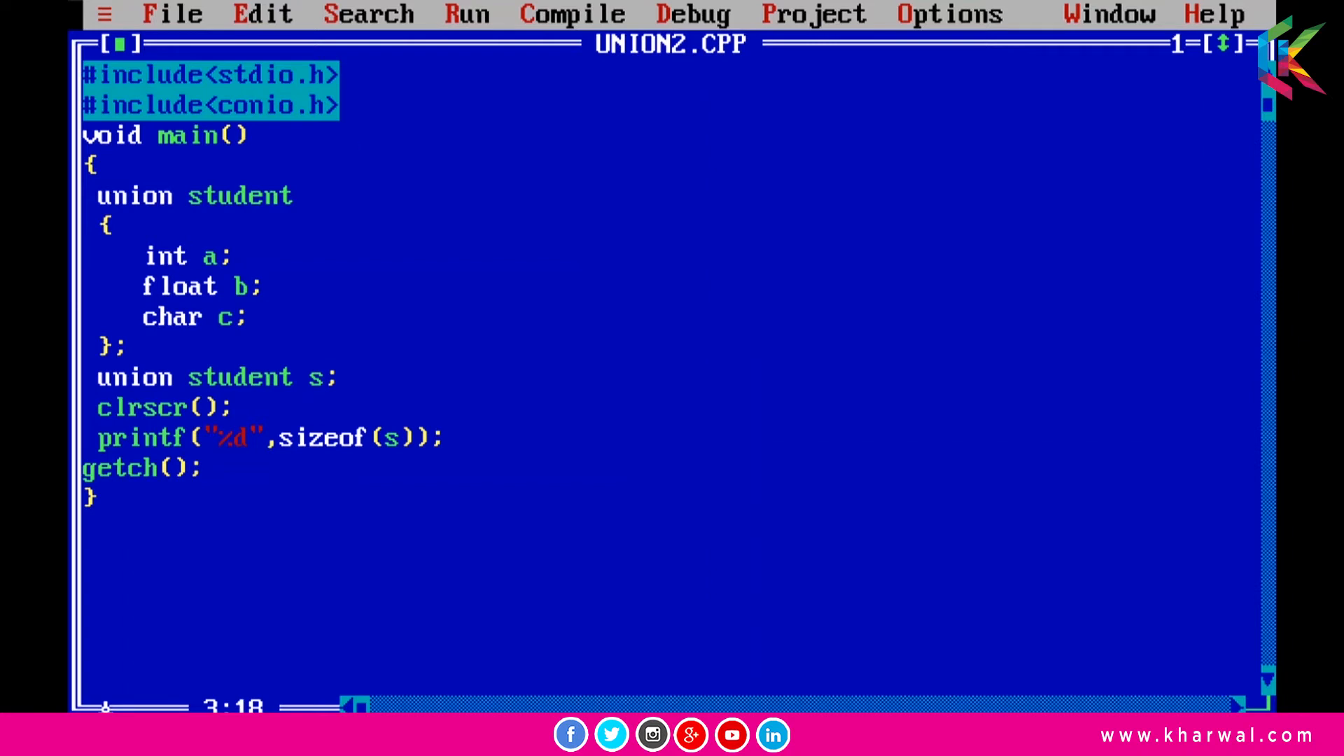
- Return to the Turbo C++ editor so it prompts to reload the modified UNION2.CPP
{"action": "left_click", "coordinate": [345, 145]}
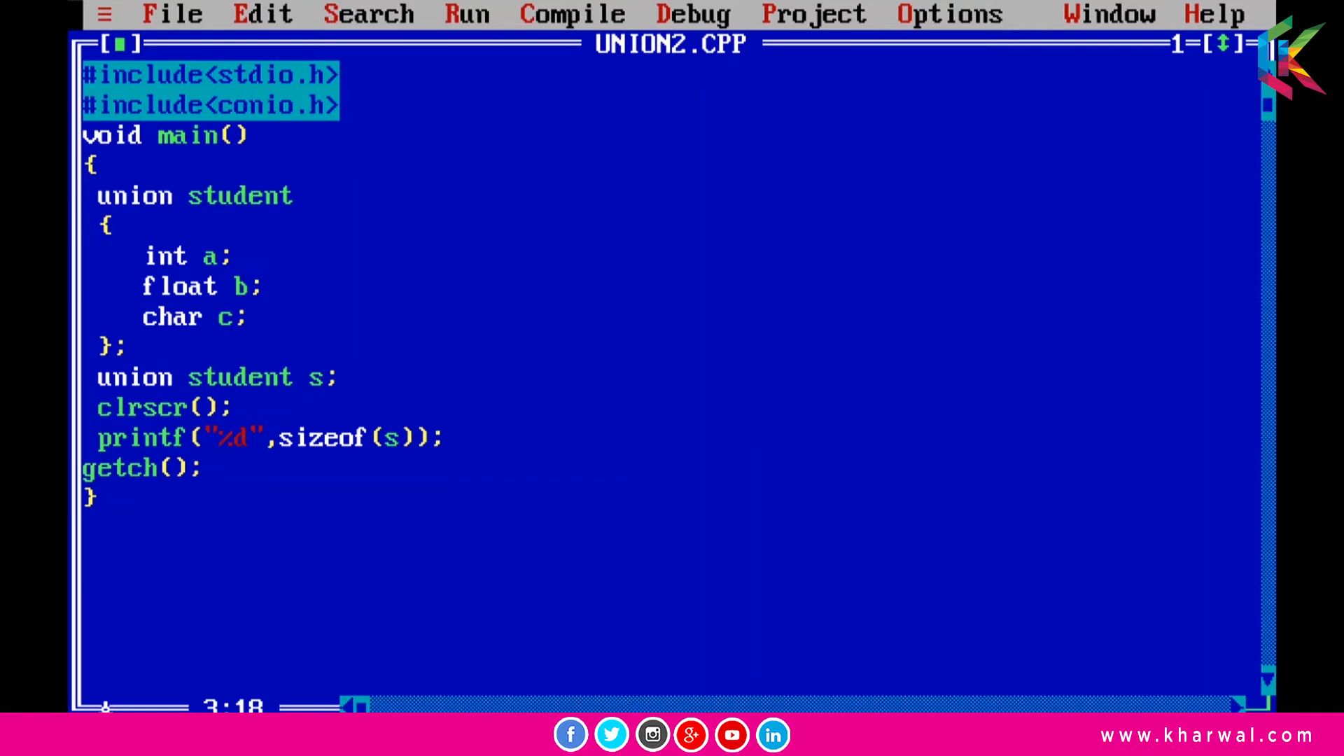
{"action": "left_click", "coordinate": [347, 144]}
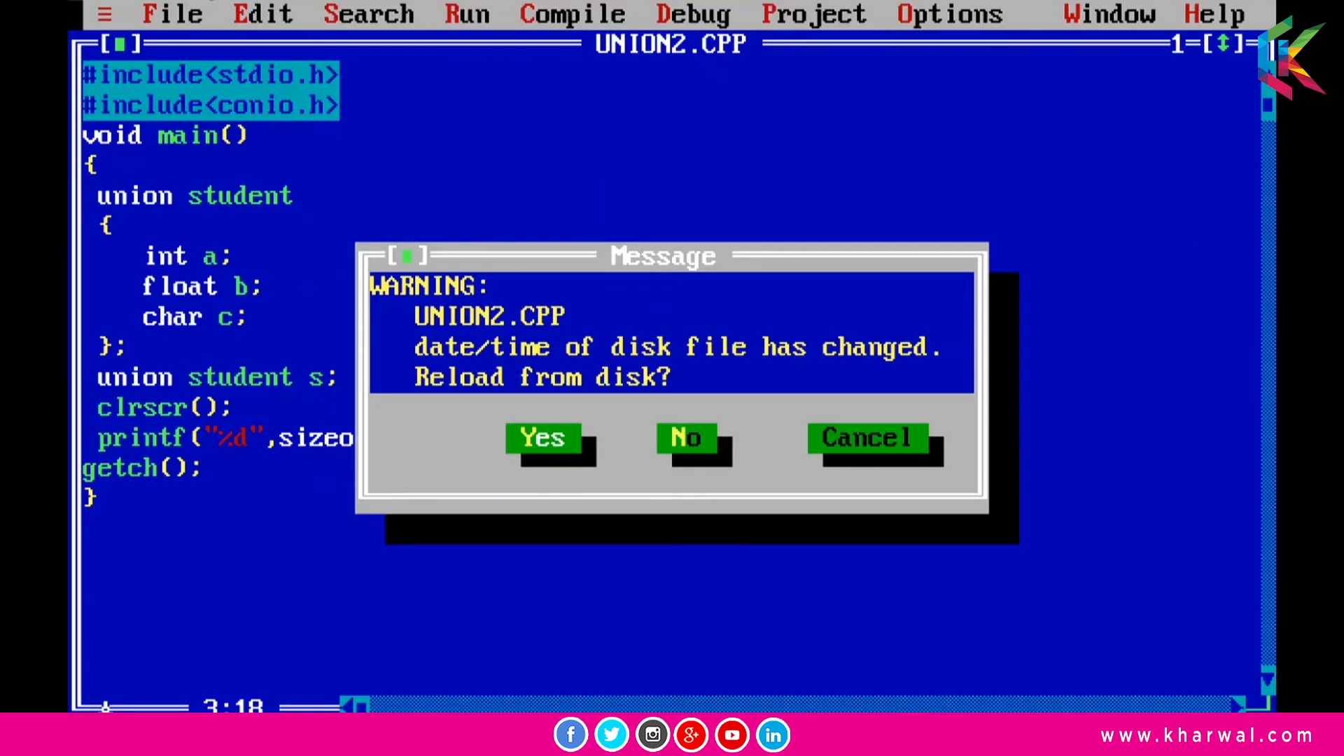
- Accept reloading UNION2.CPP with its int a and float b union from disk
{"action": "left_click", "coordinate": [683, 439]}
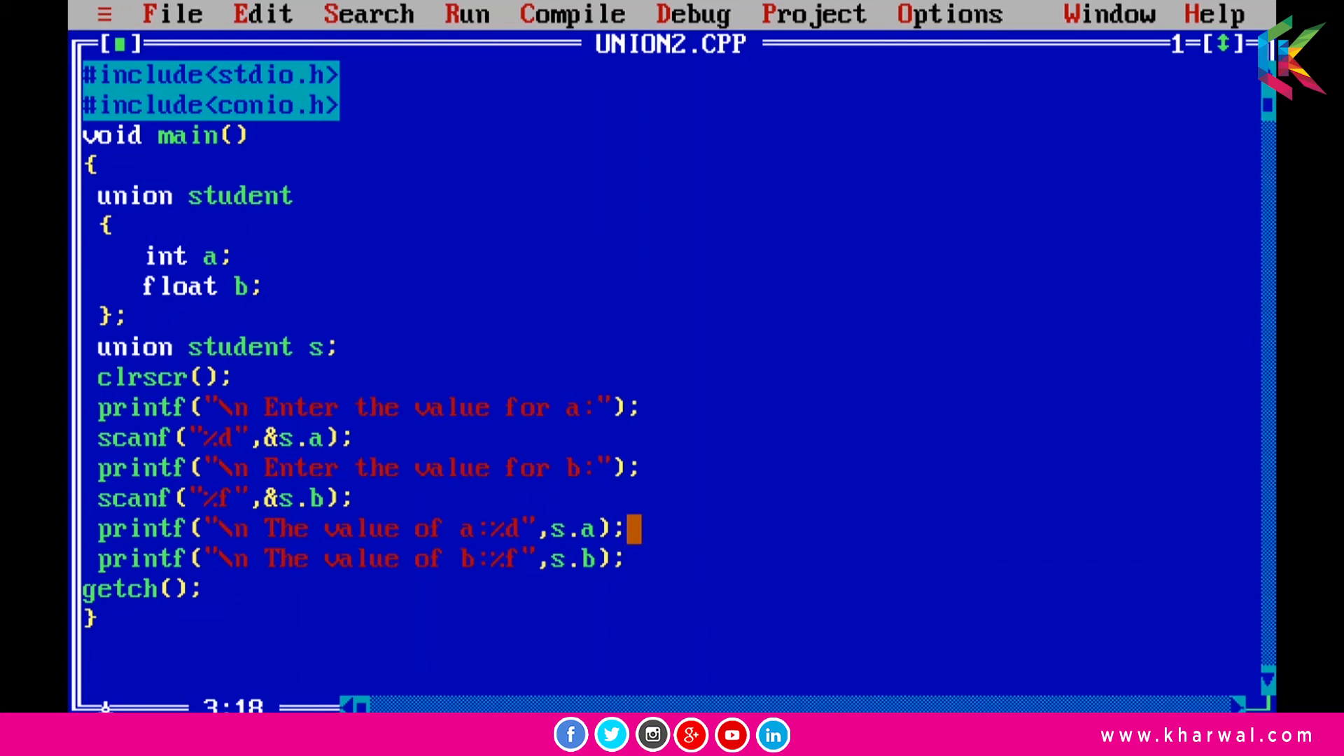
- Compile and run UNION2.CPP until its output screen prompts for a
{"action": "key", "text": "Down"}
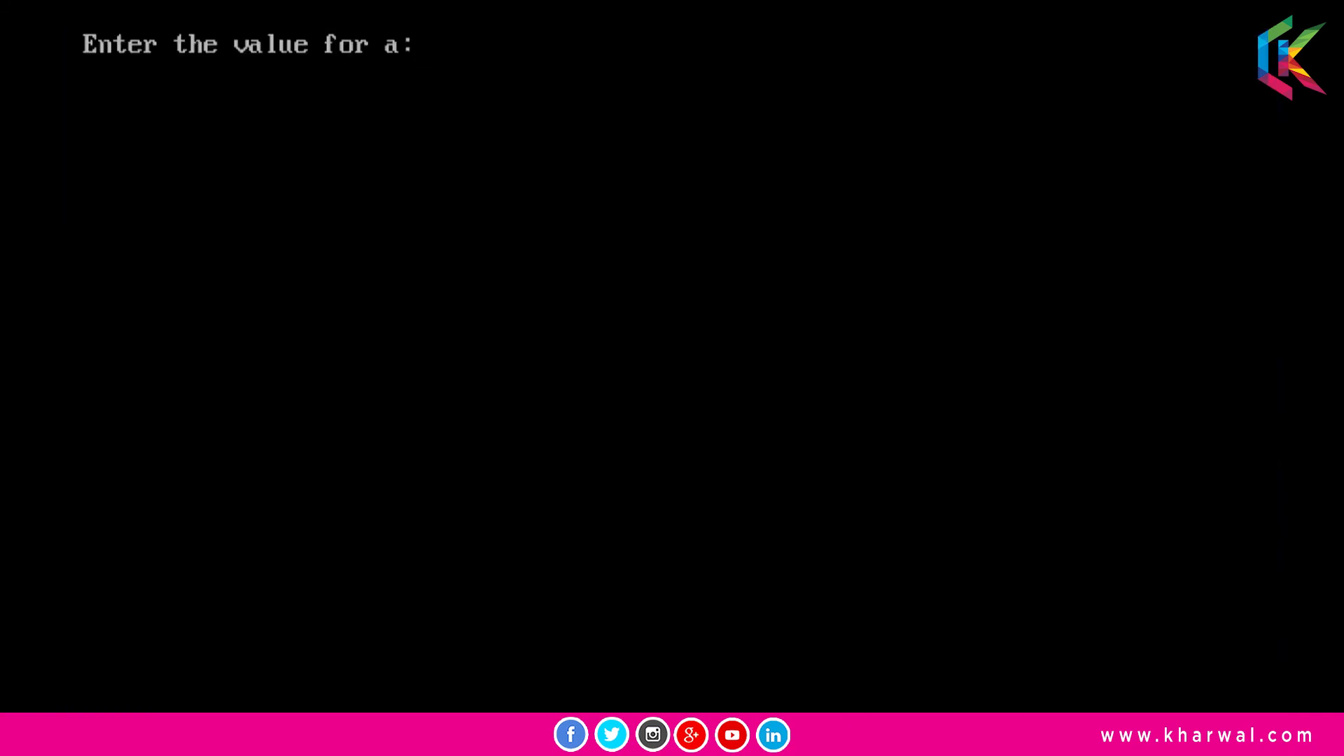
- Enter 2 for a and 5.5 for b at the program's prompts
{"action": "type", "text": "2"}
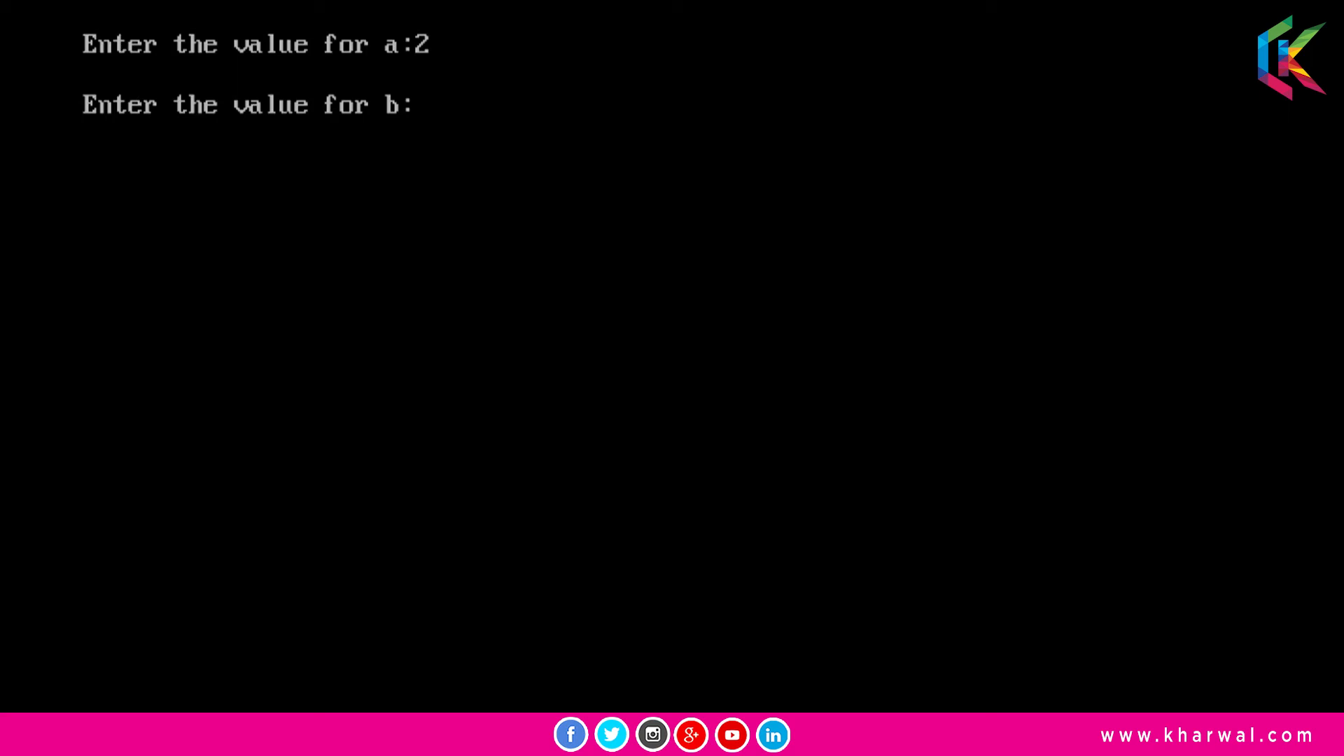
{"action": "type", "text": "5.5"}
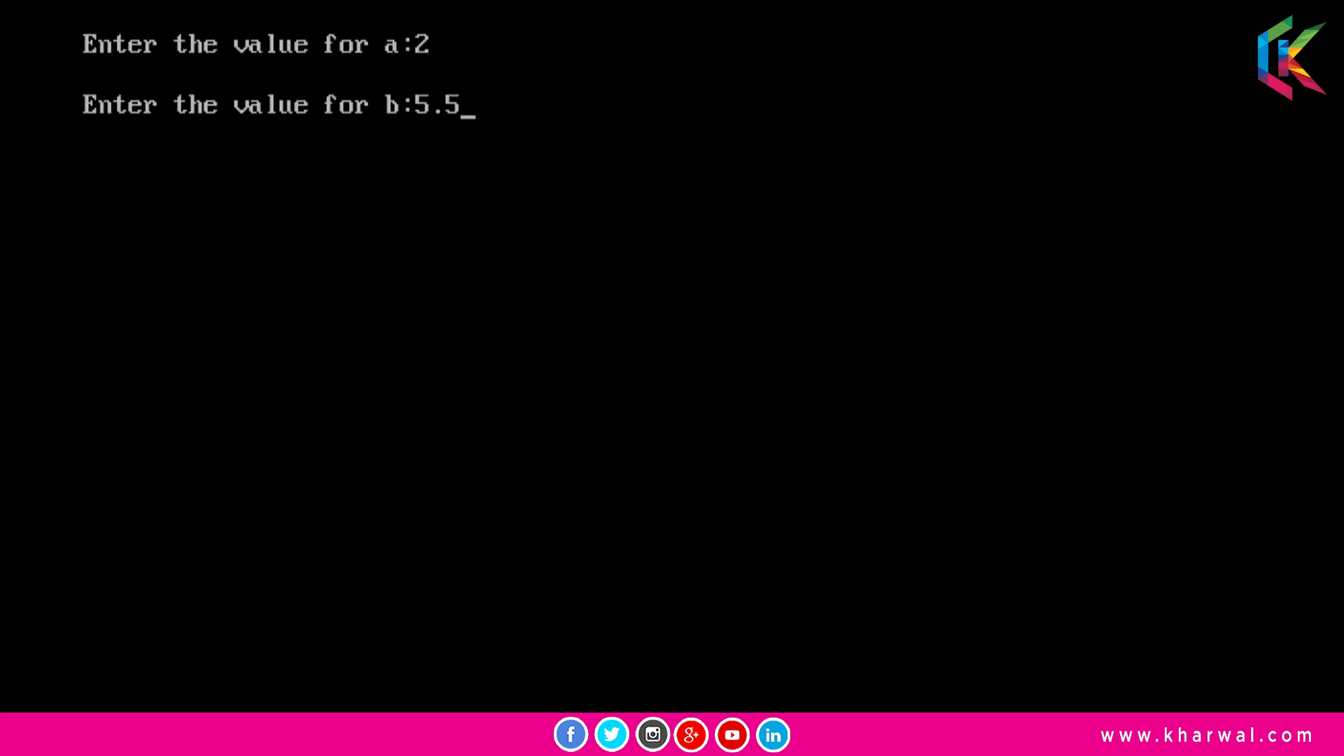